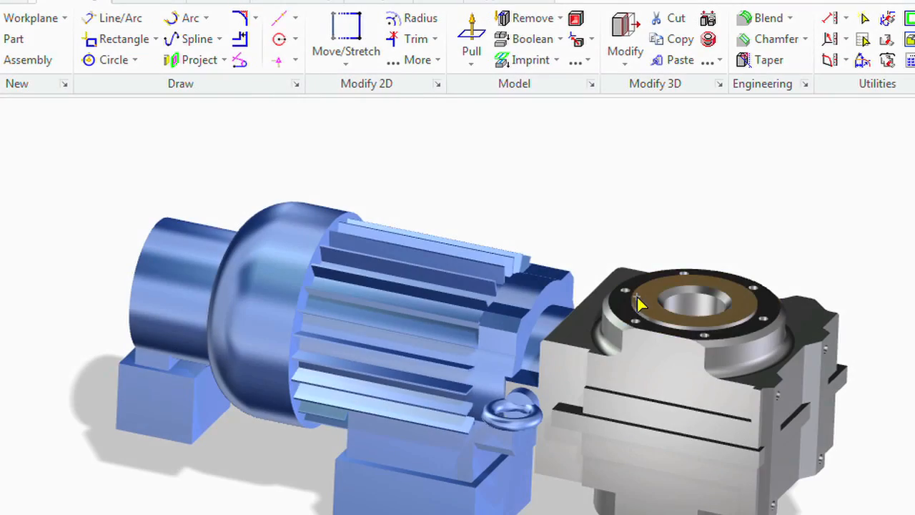
# Step: Switch to the browser showing the Model Manager Web Client home page
pyautogui.click(639, 304)
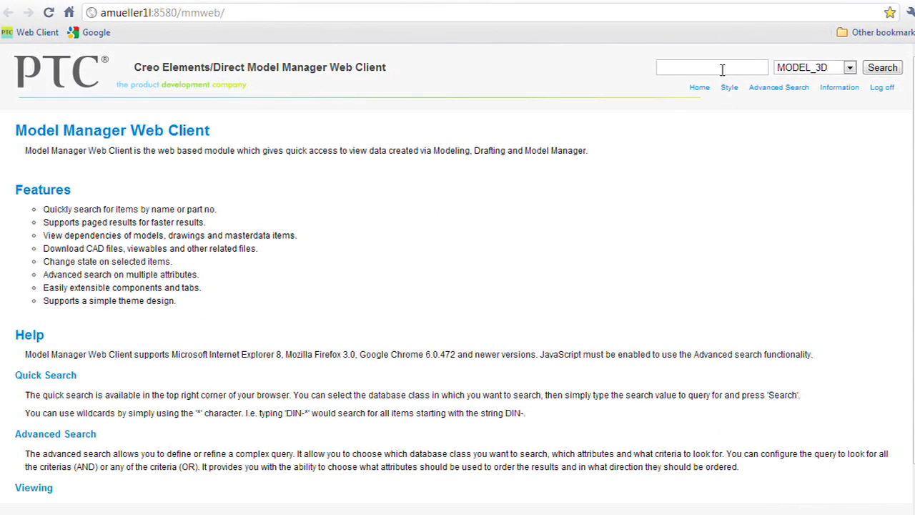
# Step: Search the DRAWING_2D class for 'ID81*' and scroll through the results
pyautogui.write('ID81*')
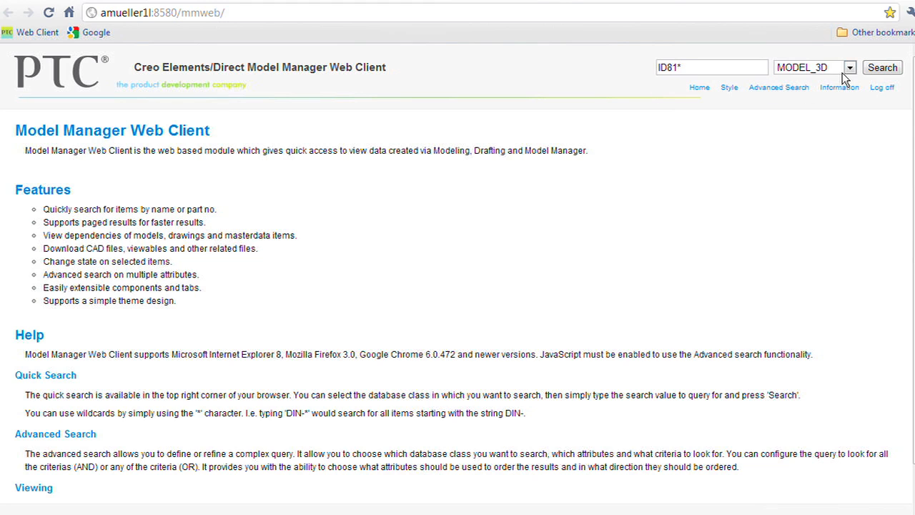
pyautogui.click(814, 67)
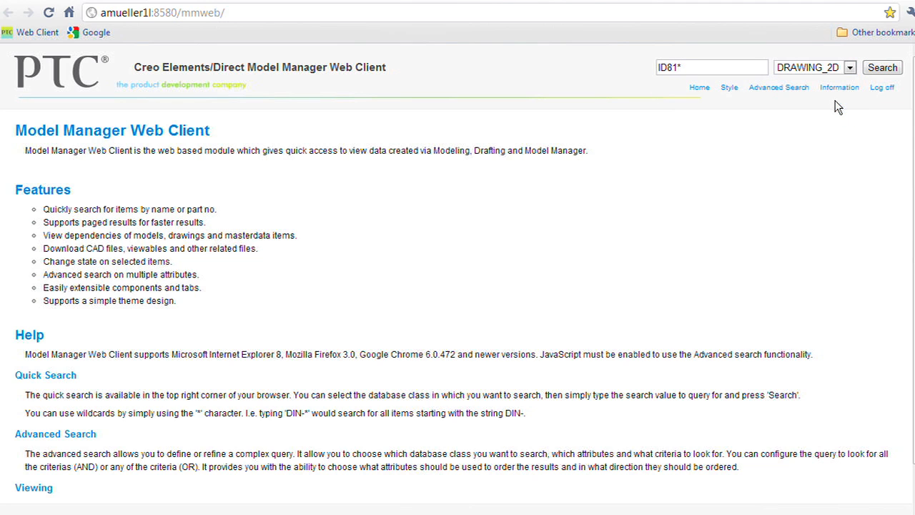
pyautogui.click(883, 67)
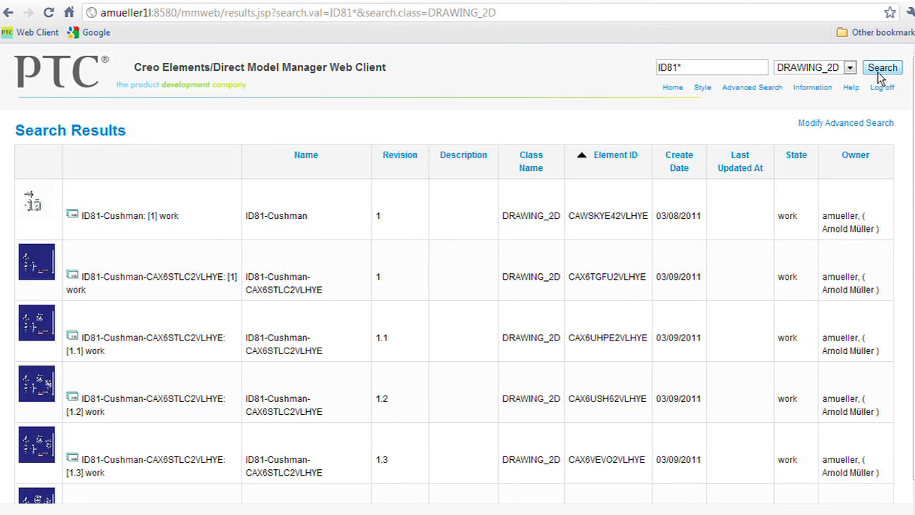
pyautogui.scroll(-3)
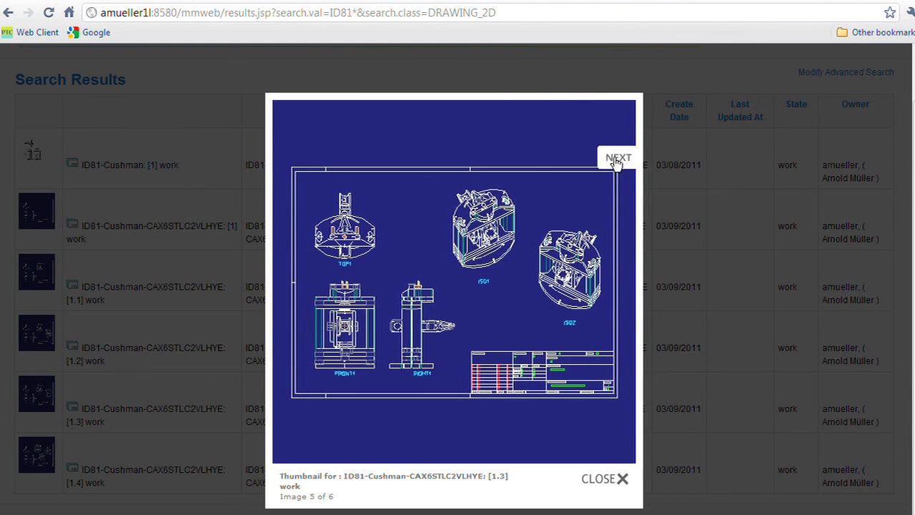
# Step: Page to the next ID81-Cushman drawing thumbnail
pyautogui.click(618, 157)
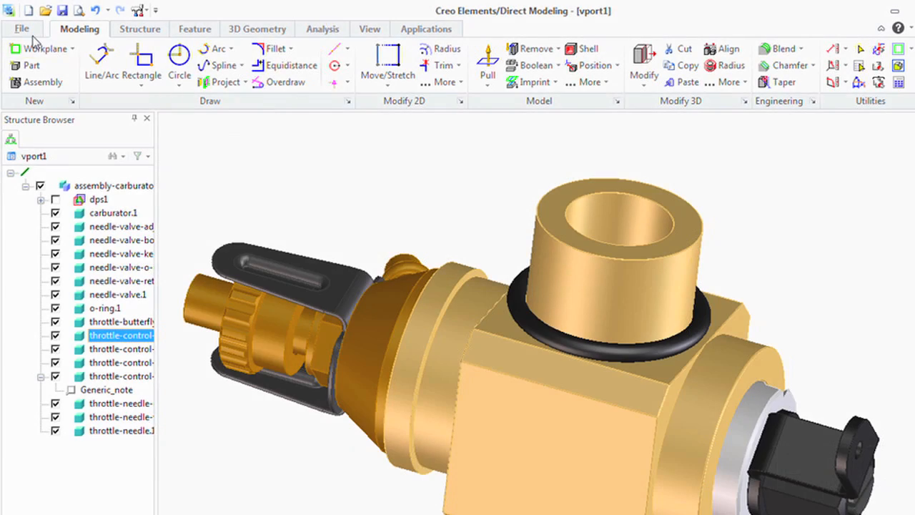
# Step: Start File > Save for the carburetor assembly and show the File Type list
pyautogui.click(22, 29)
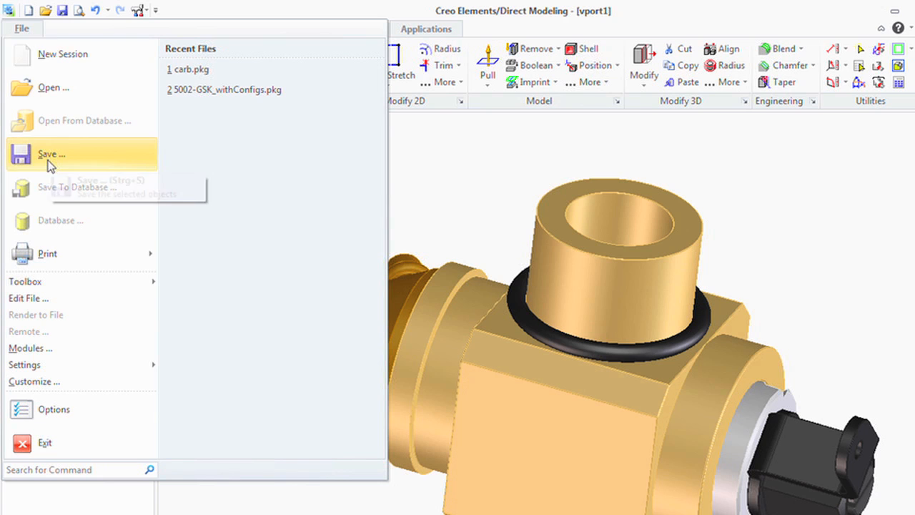
pyautogui.click(47, 154)
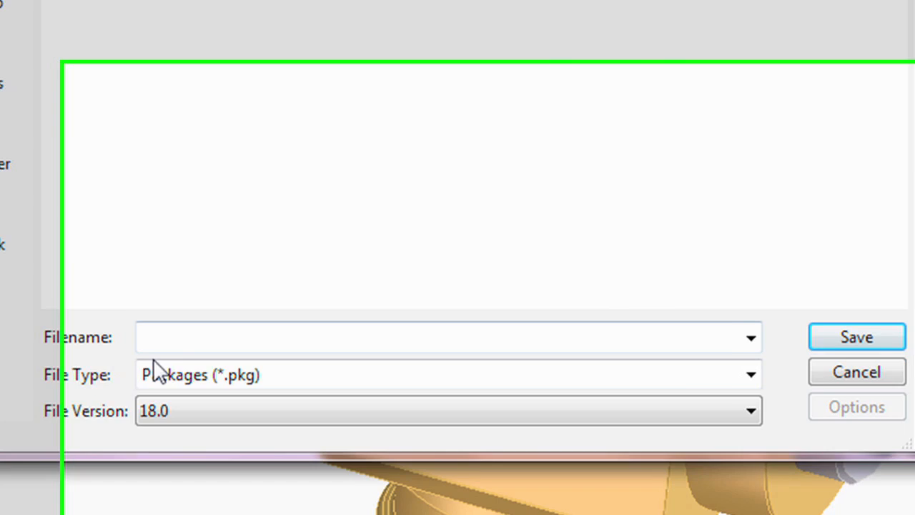
pyautogui.click(751, 374)
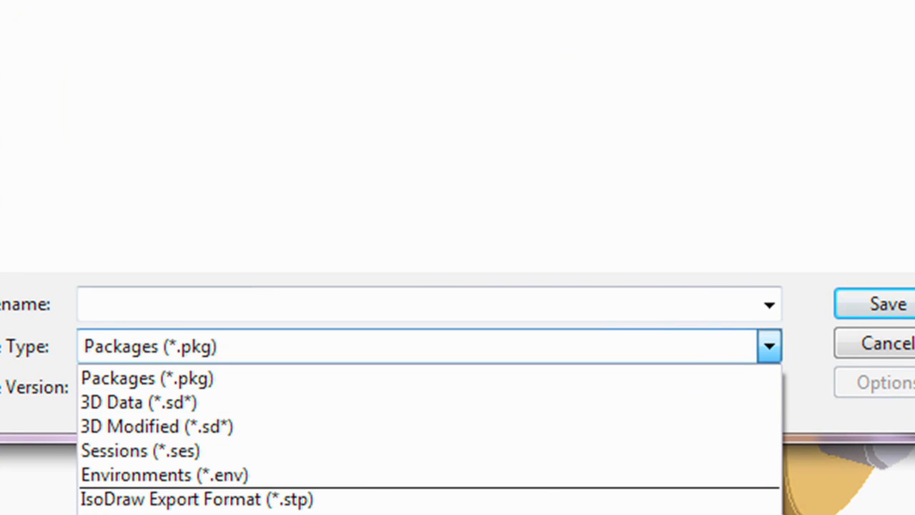